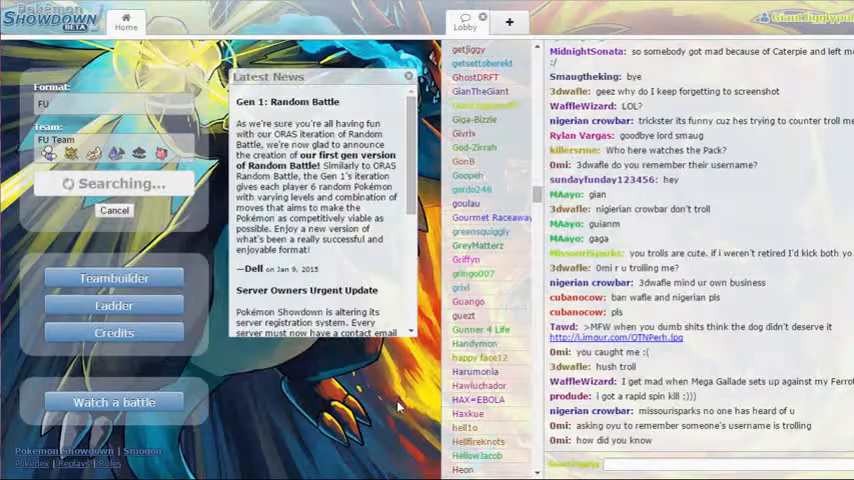
Scroll through the lobby while the ranked ladder search finds an opponent
{"action": "scroll", "scroll_direction": "down", "scroll_amount": 3}
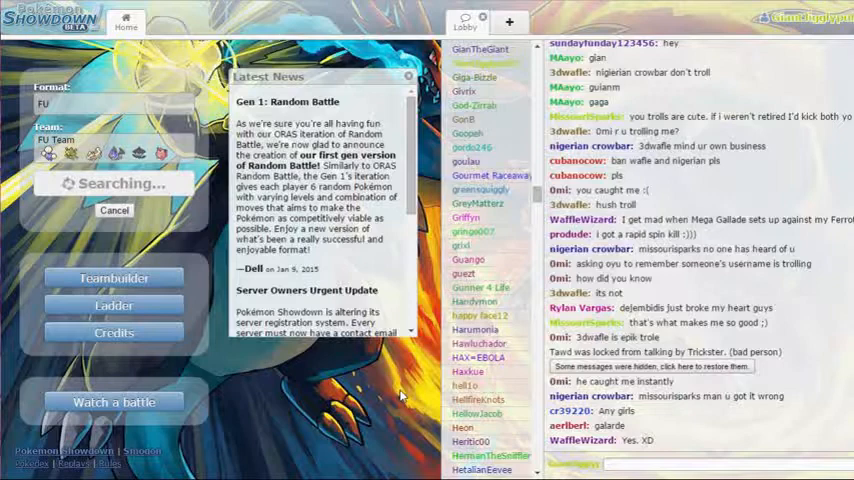
{"action": "scroll", "scroll_direction": "down", "scroll_amount": 3}
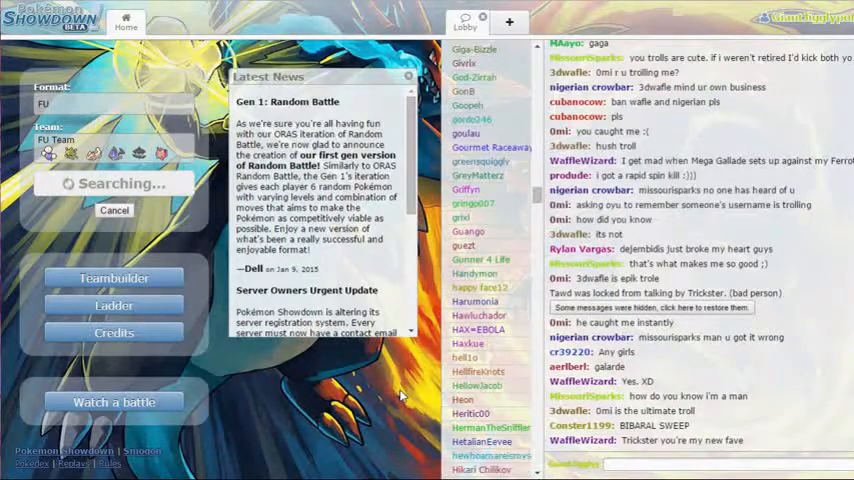
{"action": "scroll", "scroll_direction": "down", "scroll_amount": 3}
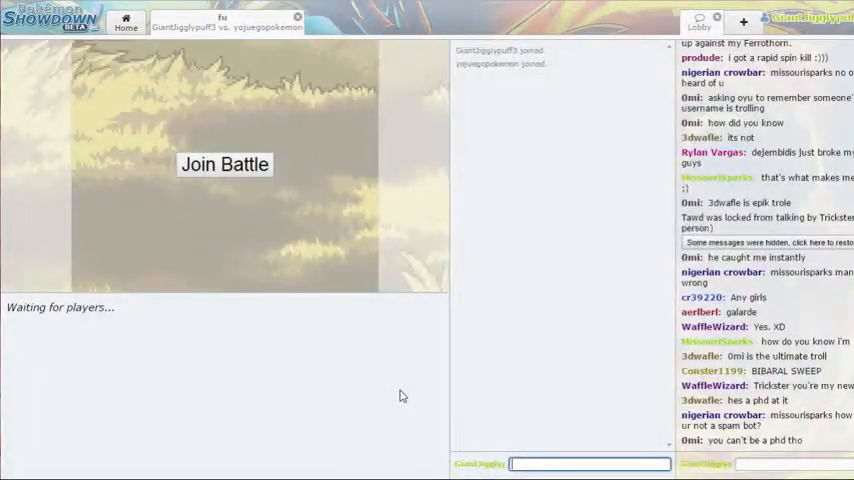
Send 'gl and jf :)' in battle chat and choose Ban Me as the lead
{"action": "type", "text": "gl and jf :)"}
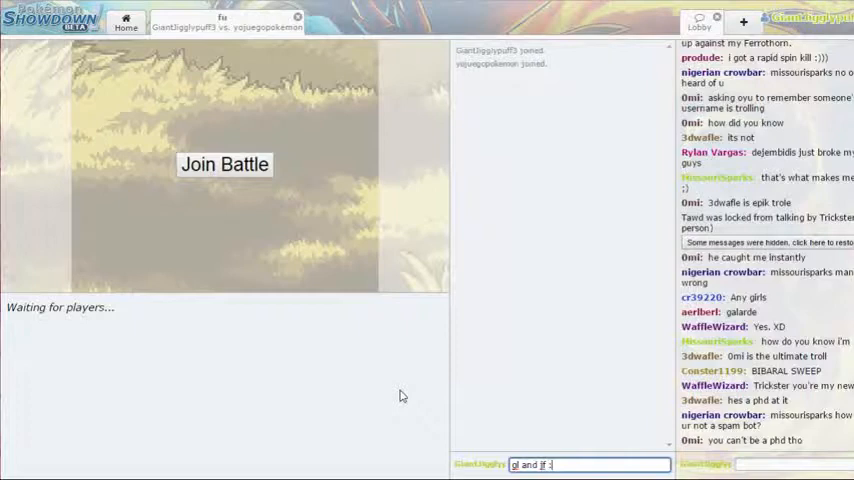
{"action": "left_click", "coordinate": [224, 164]}
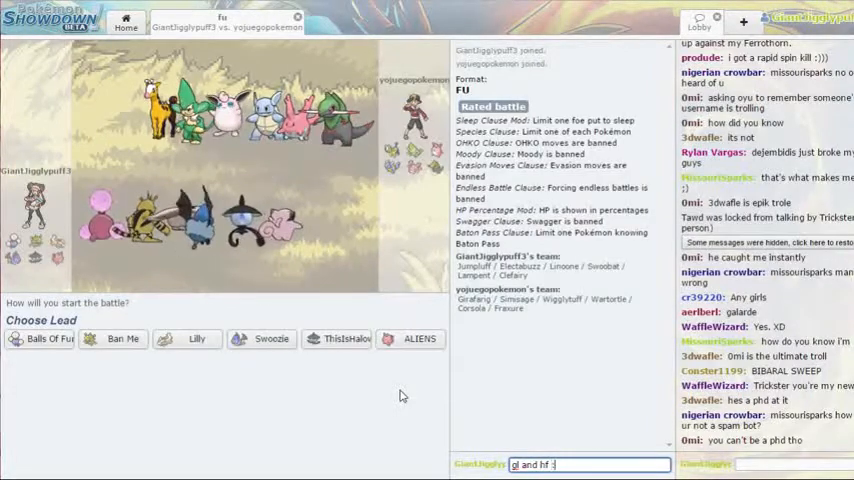
{"action": "key", "text": "enter"}
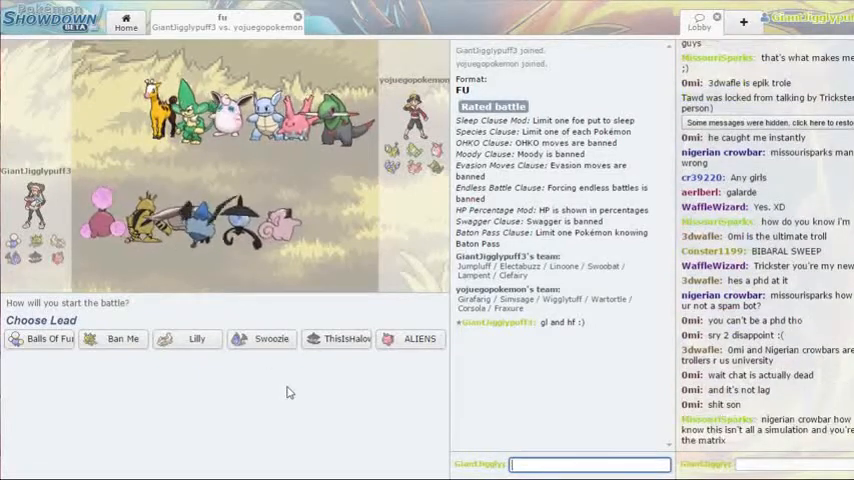
{"action": "mouse_move", "coordinate": [122, 340]}
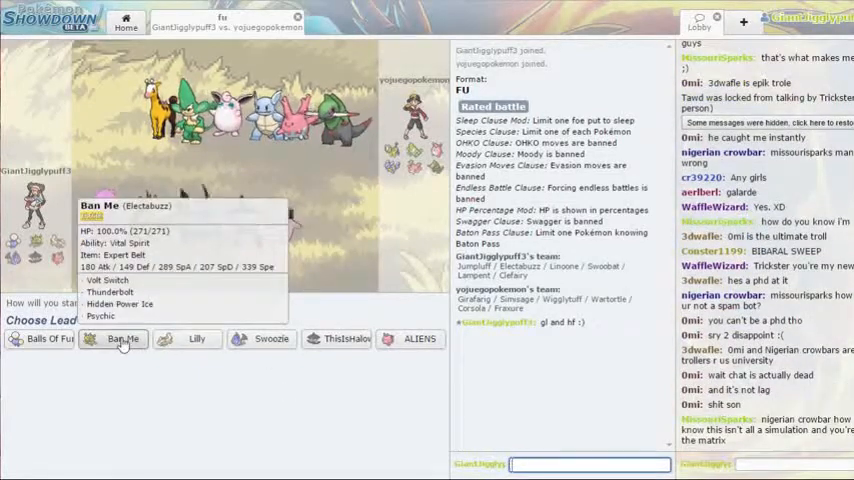
{"action": "left_click", "coordinate": [124, 340]}
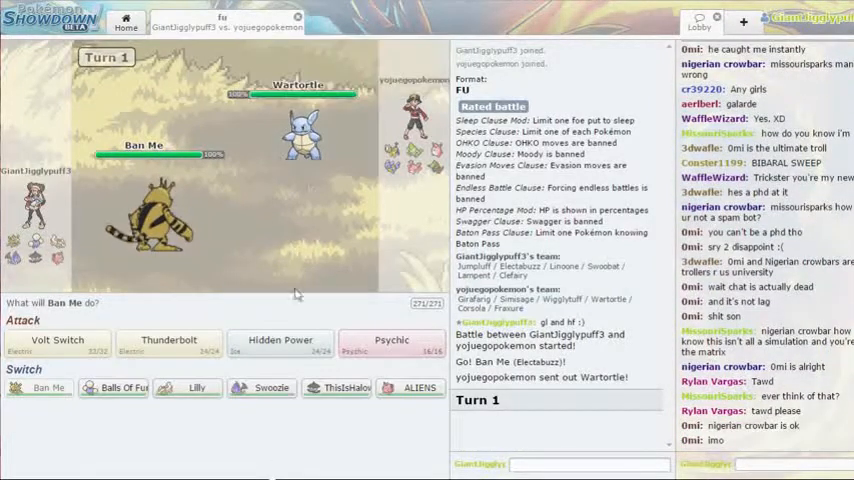
{"action": "mouse_move", "coordinate": [58, 340]}
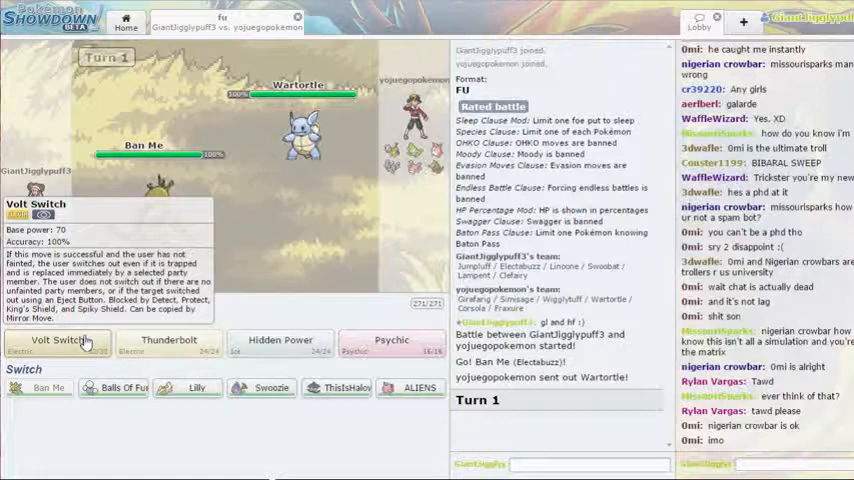
Volt Switch into Wartortle with Ban Me and bring Swoozle in as the replacement
{"action": "scroll", "scroll_direction": "down", "scroll_amount": 3}
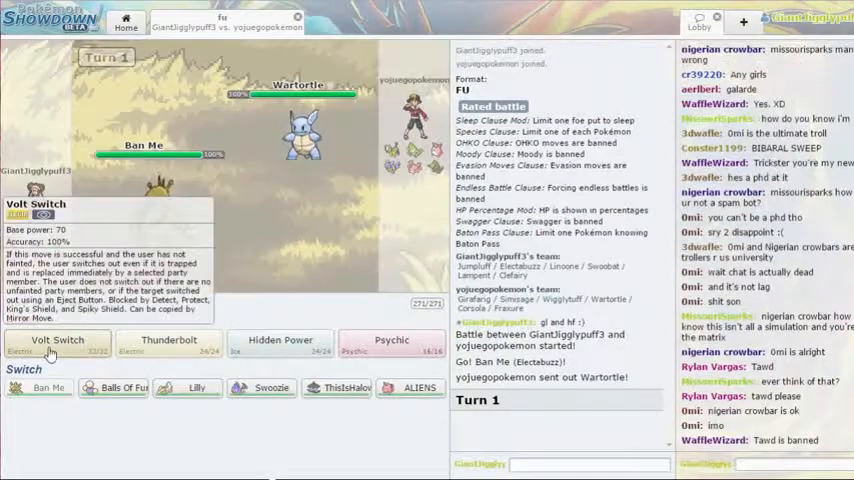
{"action": "left_click", "coordinate": [58, 344]}
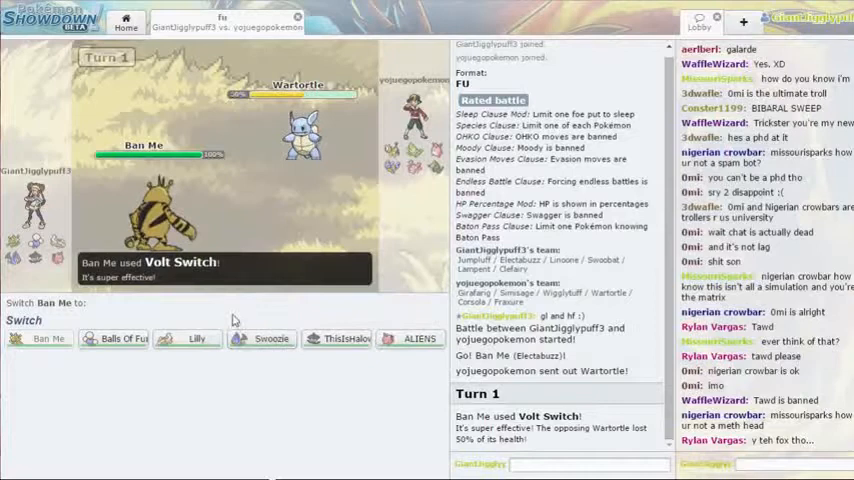
{"action": "mouse_move", "coordinate": [264, 338]}
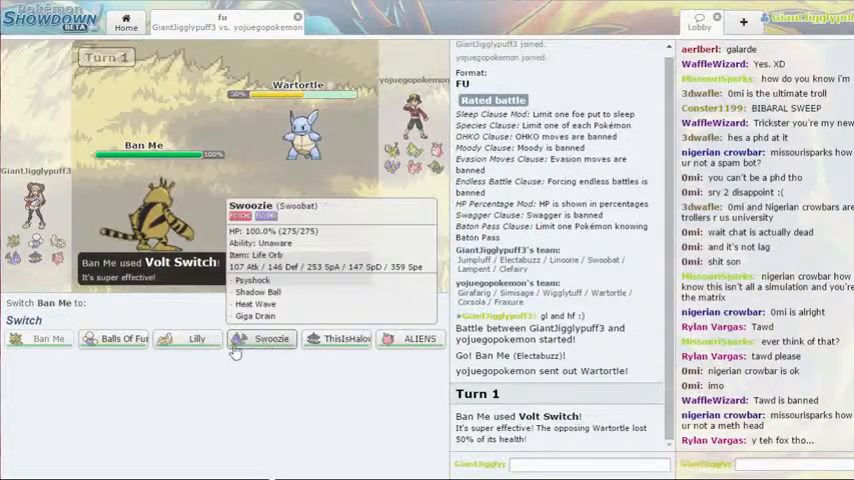
{"action": "mouse_move", "coordinate": [122, 338]}
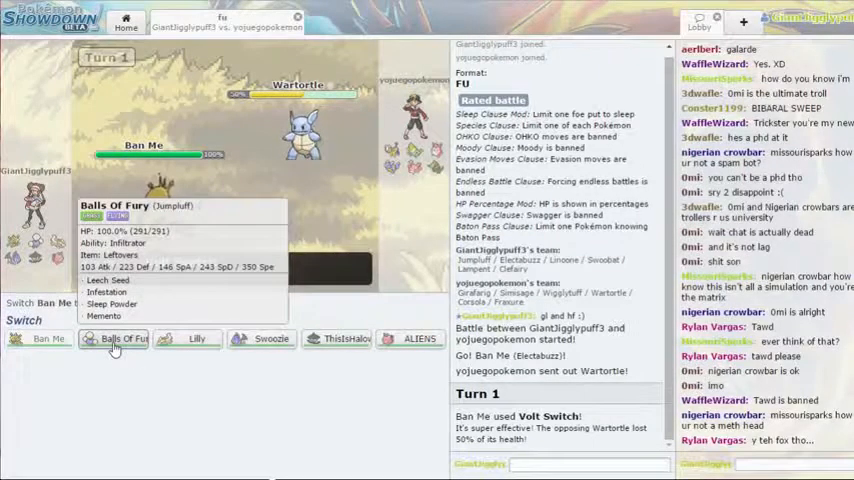
{"action": "mouse_move", "coordinate": [340, 338]}
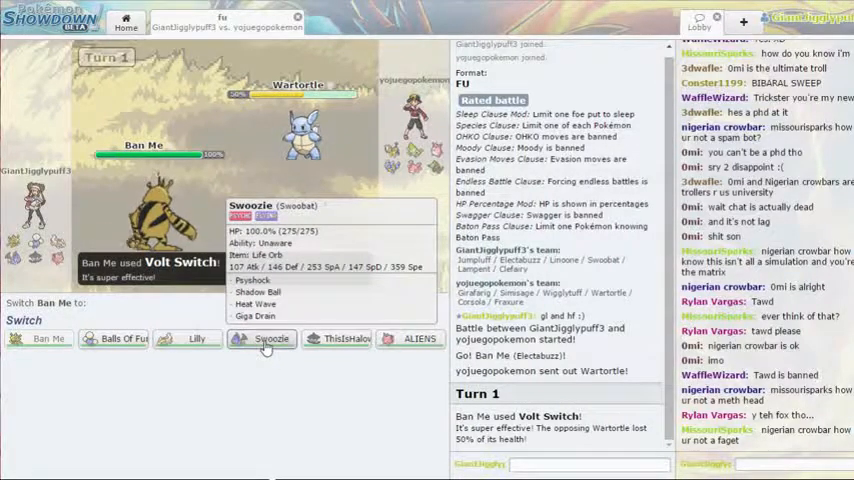
{"action": "scroll", "scroll_direction": "down", "scroll_amount": 3}
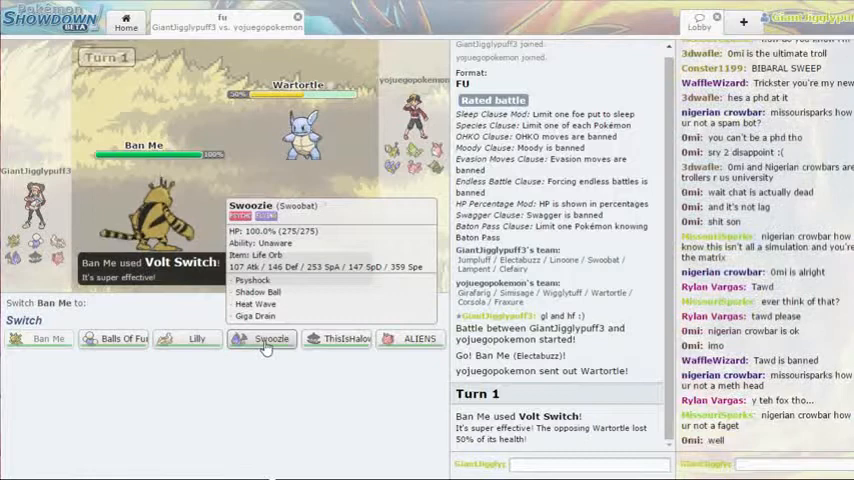
{"action": "left_click", "coordinate": [264, 338]}
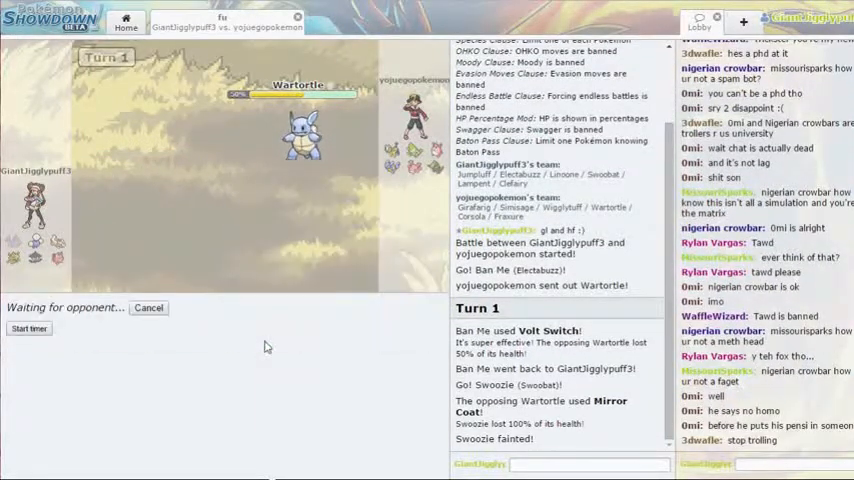
{"action": "scroll", "scroll_direction": "down", "scroll_amount": 3}
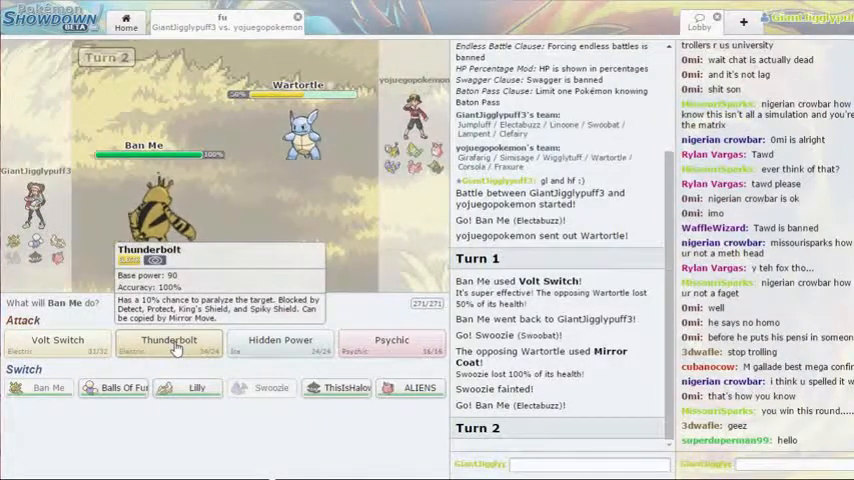
Fire Ban Me's Thunderbolt twice to knock out the opposing Corsola
{"action": "left_click", "coordinate": [168, 340]}
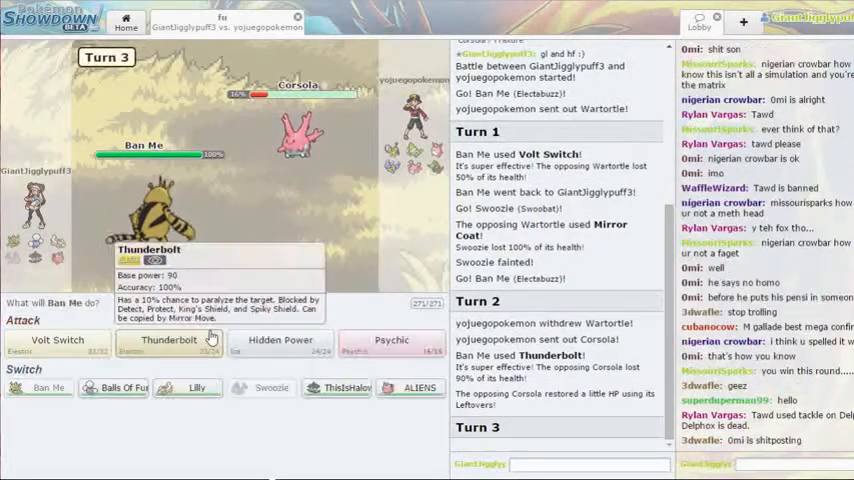
{"action": "left_click", "coordinate": [168, 340]}
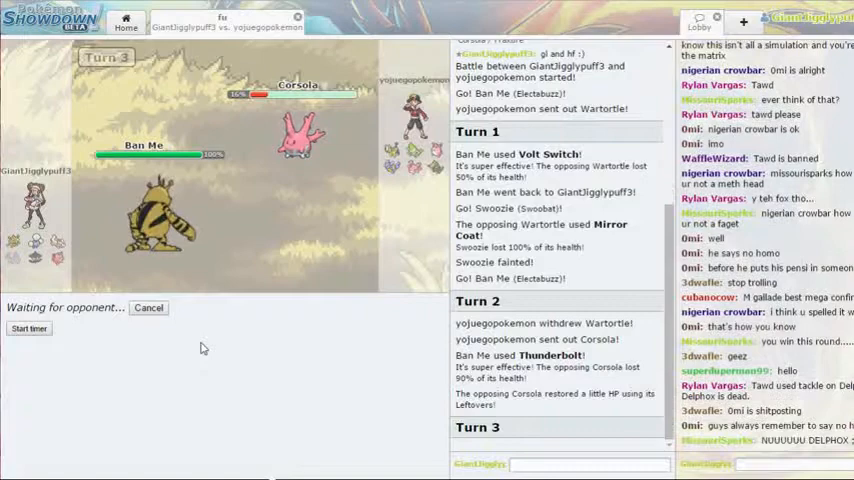
{"action": "scroll", "scroll_direction": "down", "scroll_amount": 3}
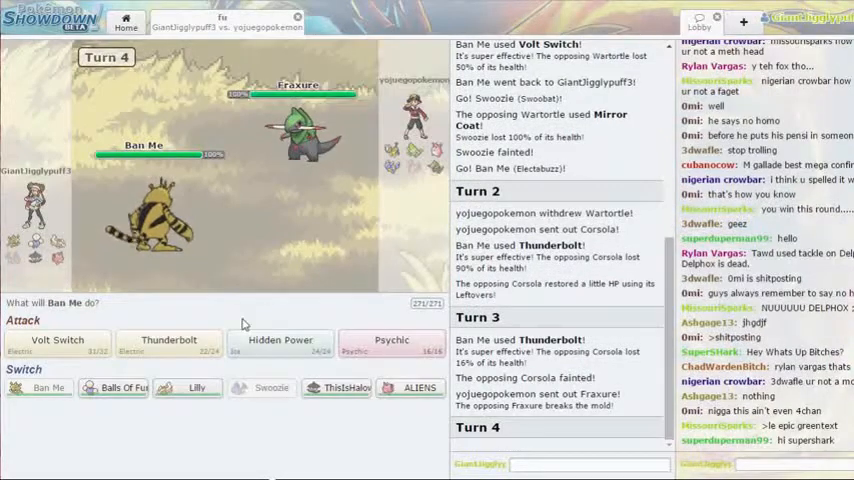
{"action": "mouse_move", "coordinate": [280, 344]}
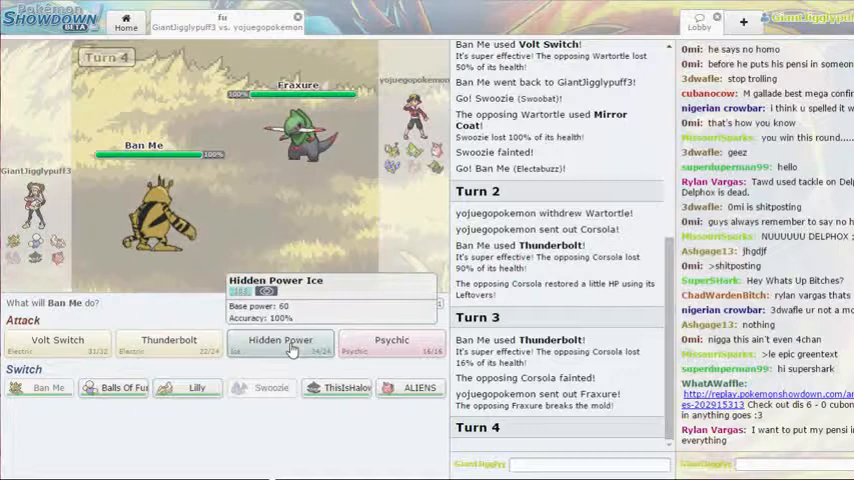
Hit Fraxure with Hidden Power, then send in ALIENS after Ban Me faints
{"action": "left_click", "coordinate": [280, 340]}
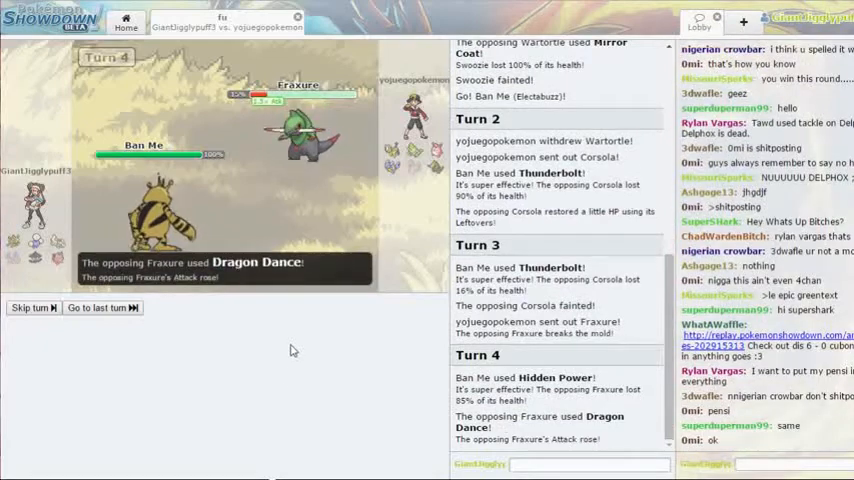
{"action": "left_click", "coordinate": [32, 308]}
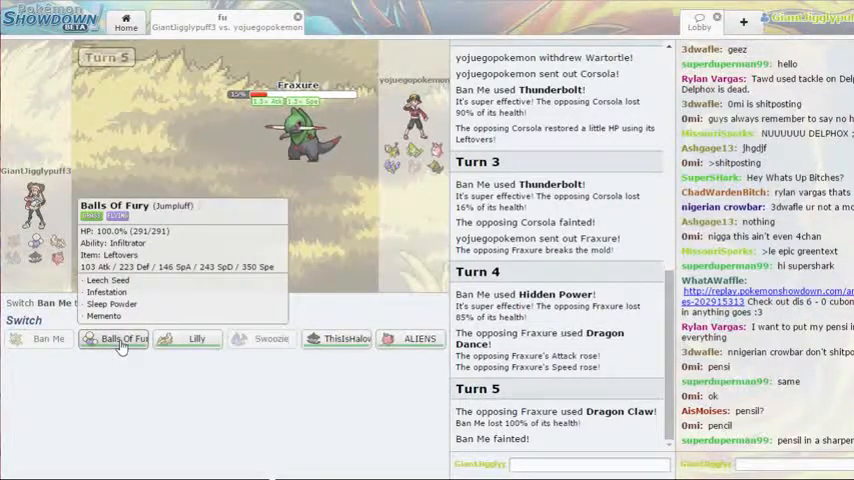
{"action": "left_click", "coordinate": [114, 338]}
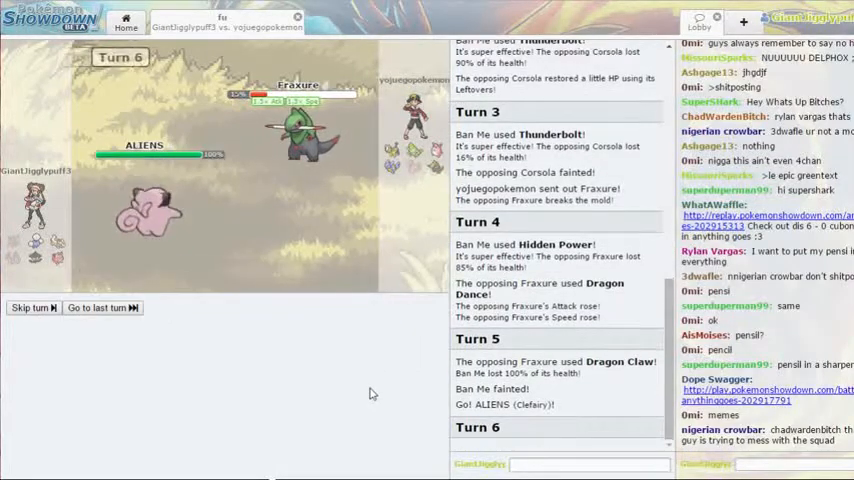
{"action": "mouse_move", "coordinate": [168, 348]}
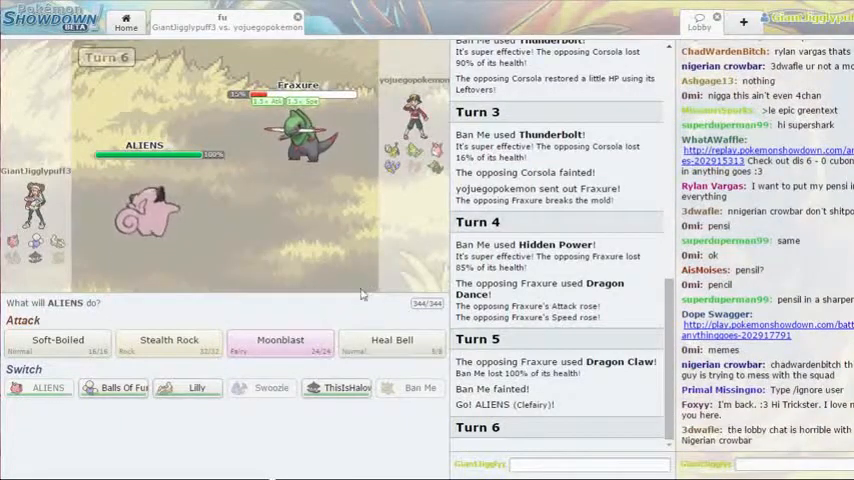
{"action": "mouse_move", "coordinate": [280, 340]}
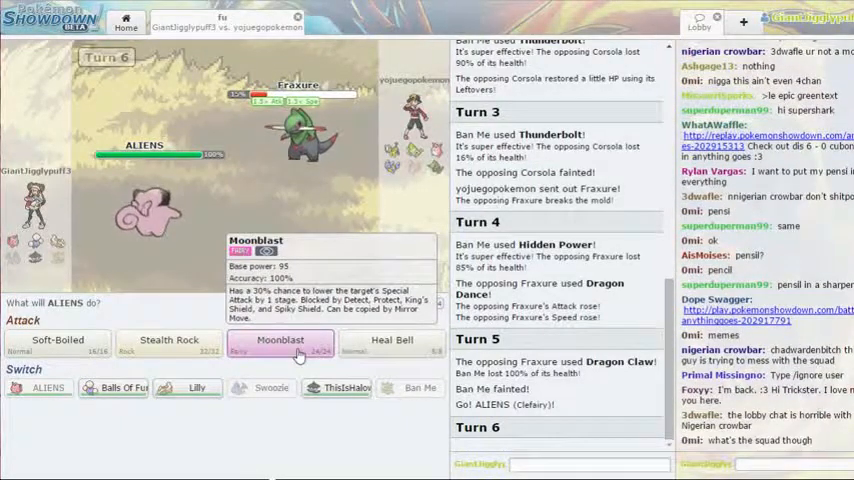
Knock out Fraxure with ALIENS's Moonblast and watch Girafarig's Hyper Voice land
{"action": "left_click", "coordinate": [280, 340]}
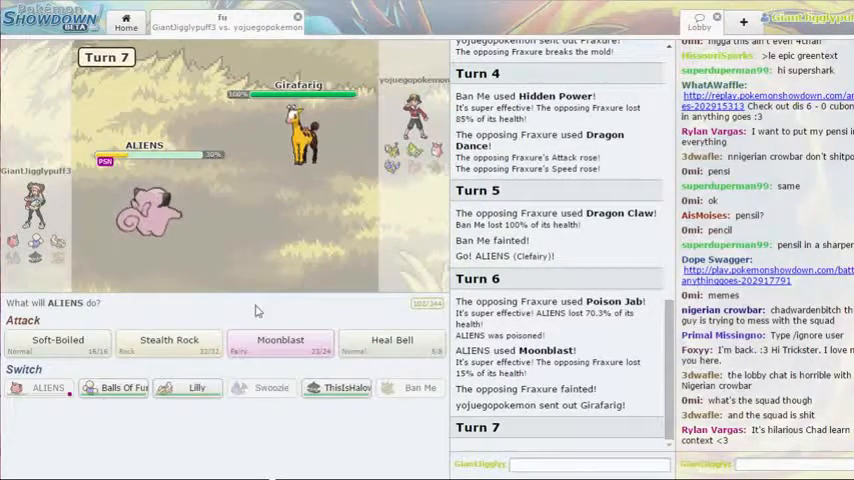
{"action": "mouse_move", "coordinate": [168, 342]}
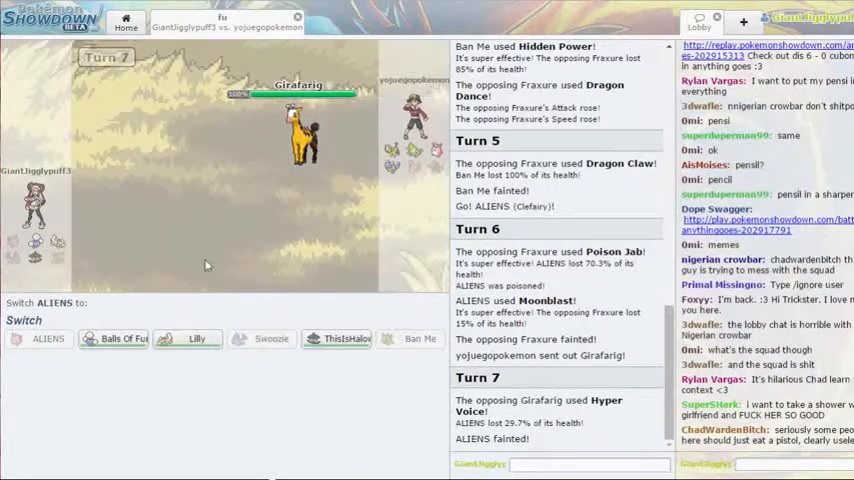
{"action": "mouse_move", "coordinate": [344, 338]}
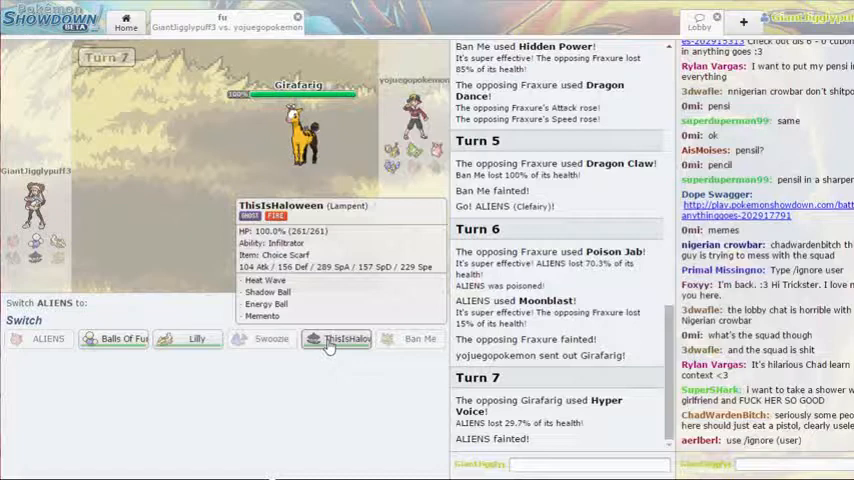
{"action": "scroll", "scroll_direction": "down", "scroll_amount": 3}
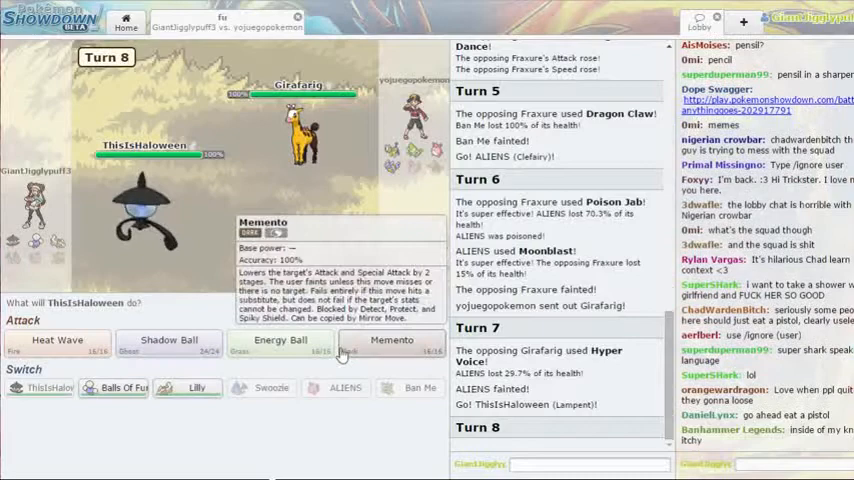
Use ThisIsHalloween's Memento to cut Wartortle's attack stats before fainting
{"action": "left_click", "coordinate": [392, 340]}
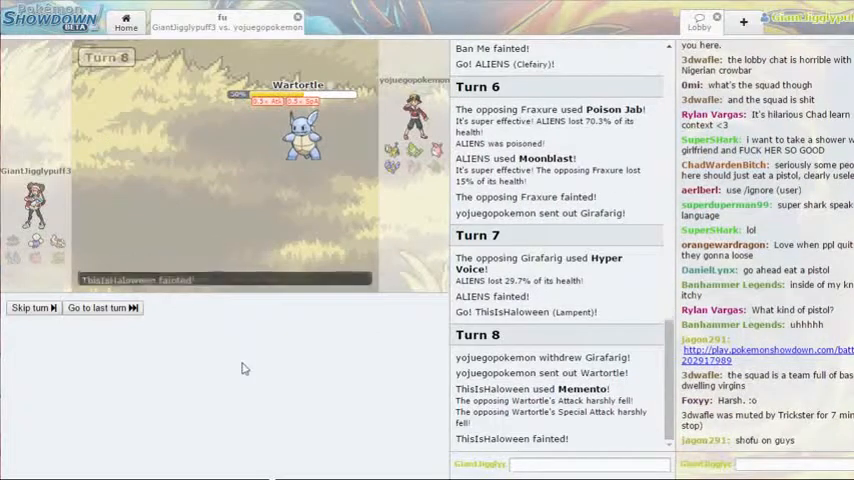
{"action": "left_click", "coordinate": [32, 308]}
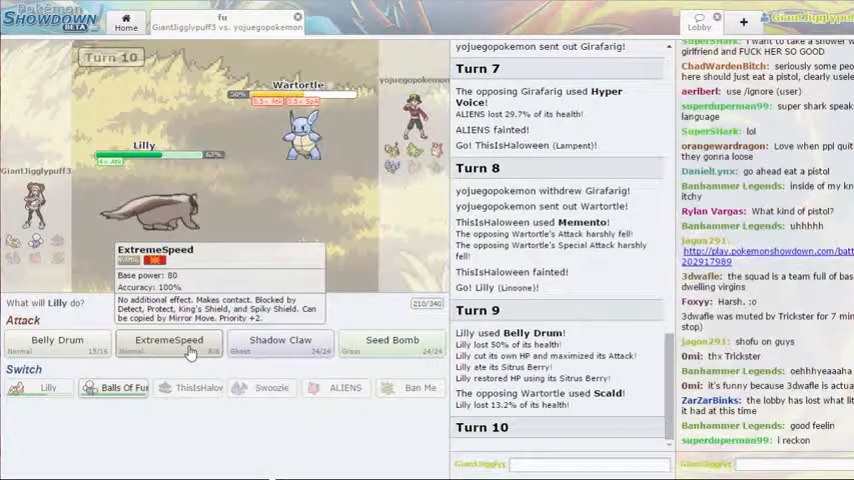
Strike with Lilly's ExtremeSpeed on turns 10-12 against Wartortle, Girafarig and Wigglytuff
{"action": "scroll", "scroll_direction": "down", "scroll_amount": 3}
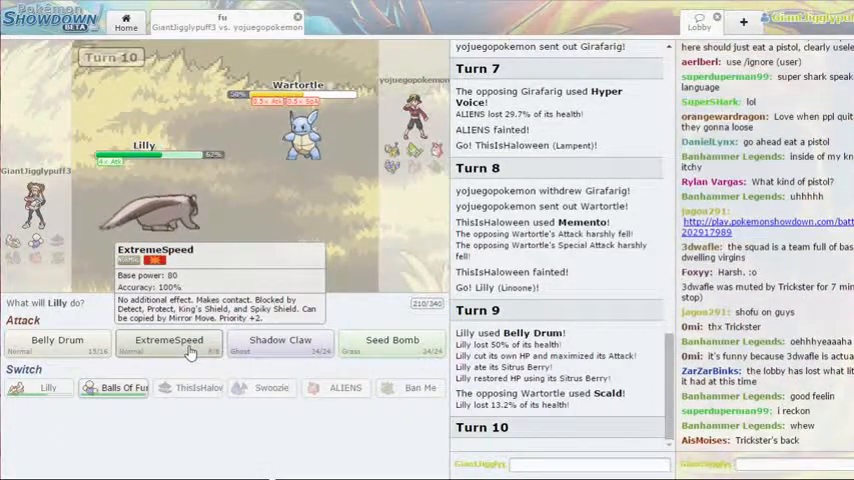
{"action": "left_click", "coordinate": [168, 340]}
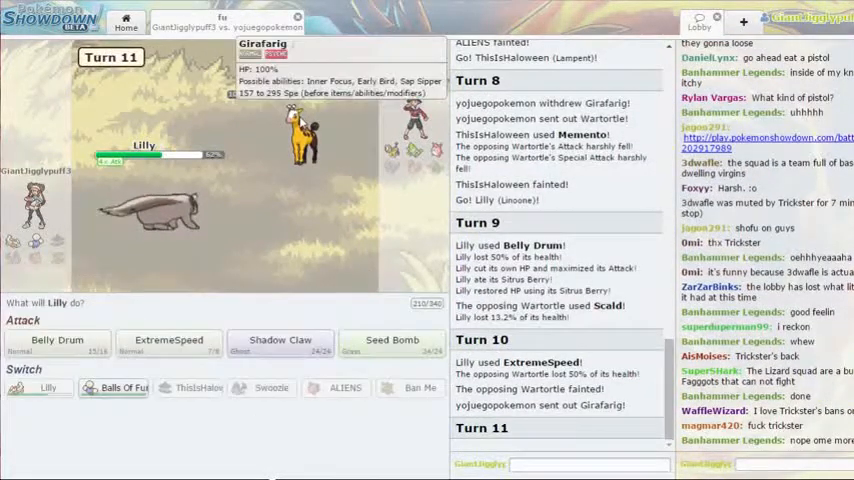
{"action": "mouse_move", "coordinate": [168, 346]}
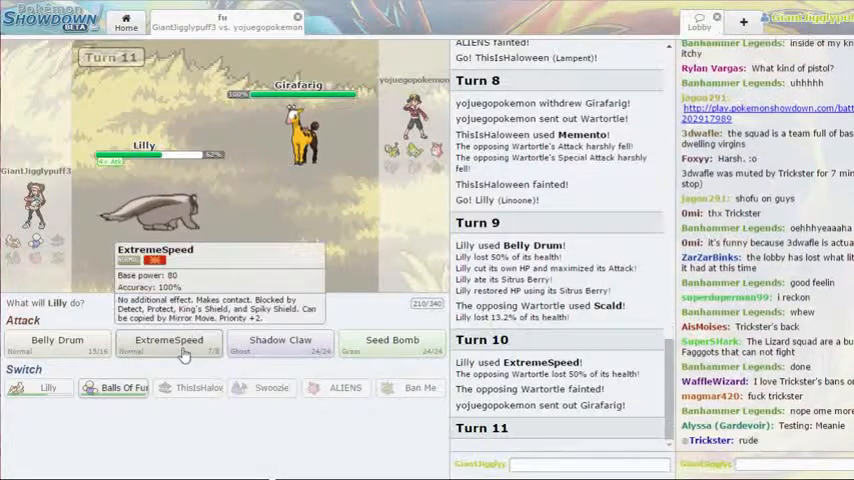
{"action": "left_click", "coordinate": [168, 346]}
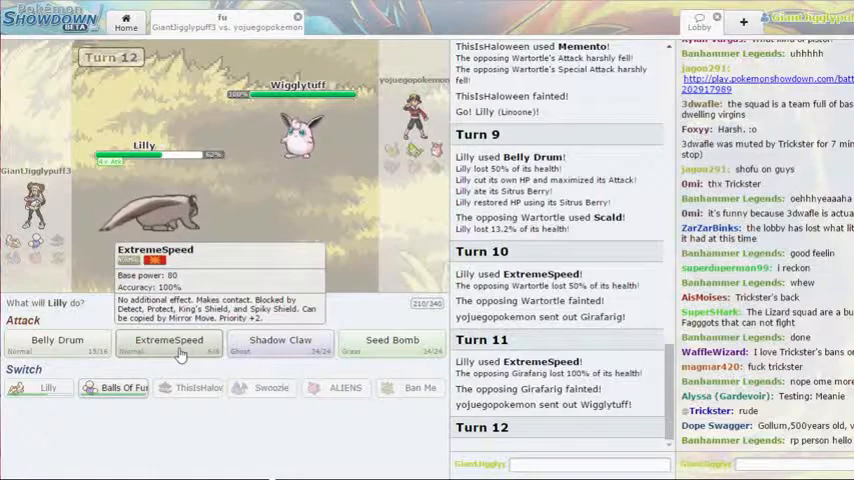
{"action": "left_click", "coordinate": [168, 344]}
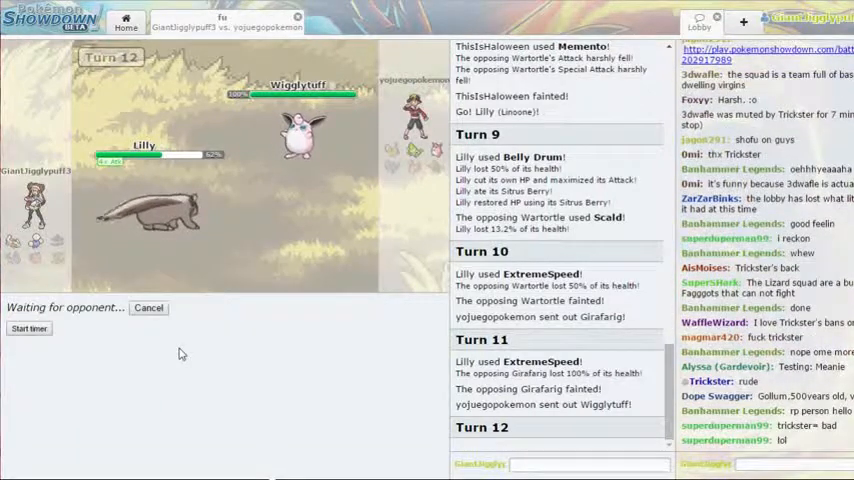